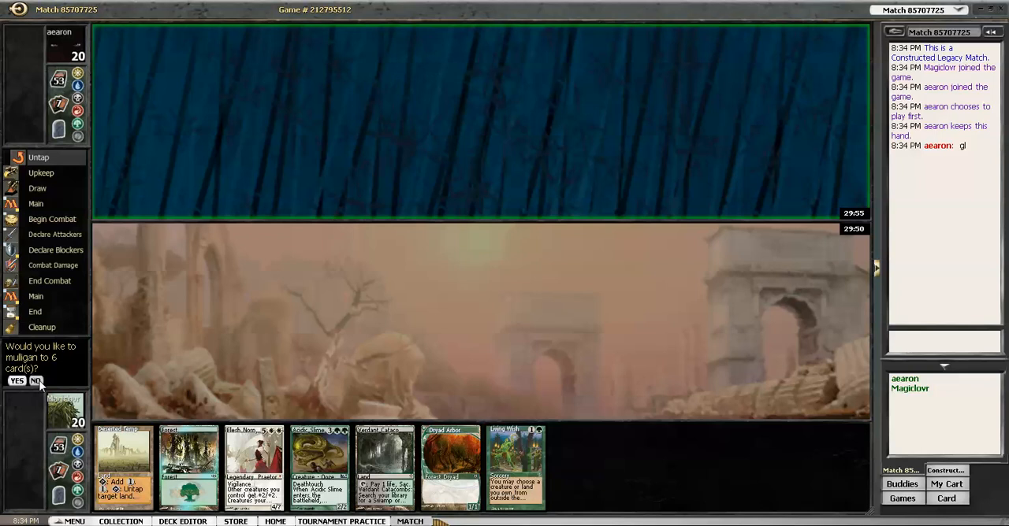
# Decline the mulligan to keep the seven-card opening hand
pyautogui.click(35, 381)
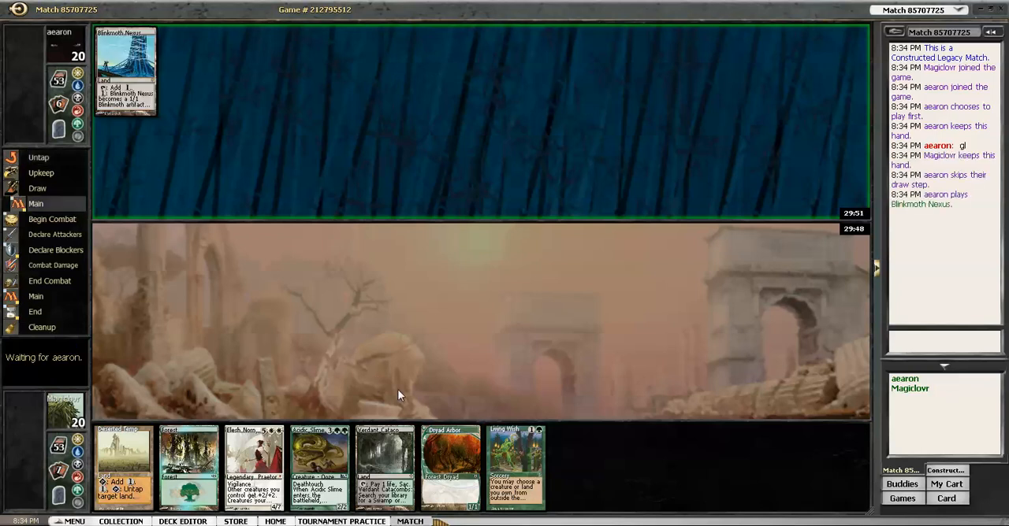
pyautogui.moveTo(416, 371)
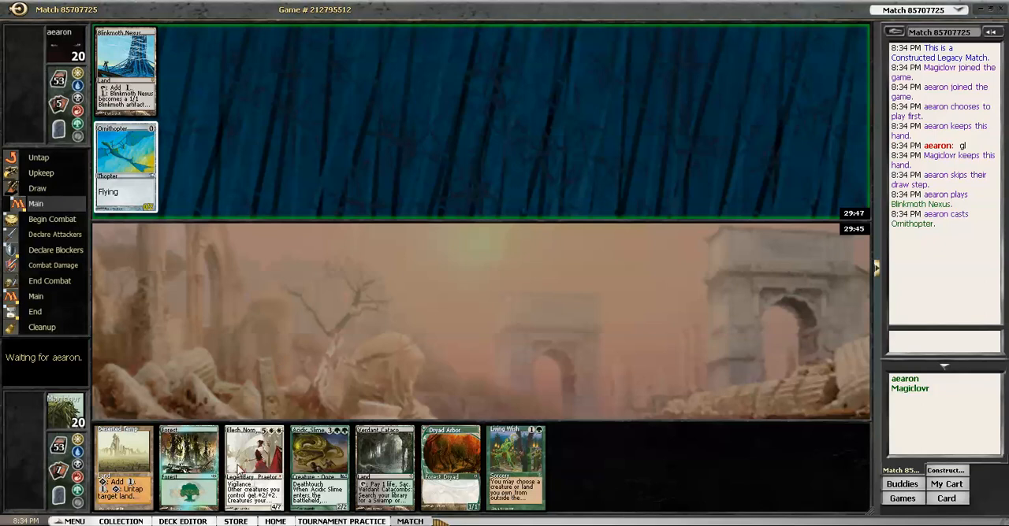
pyautogui.moveTo(160, 406)
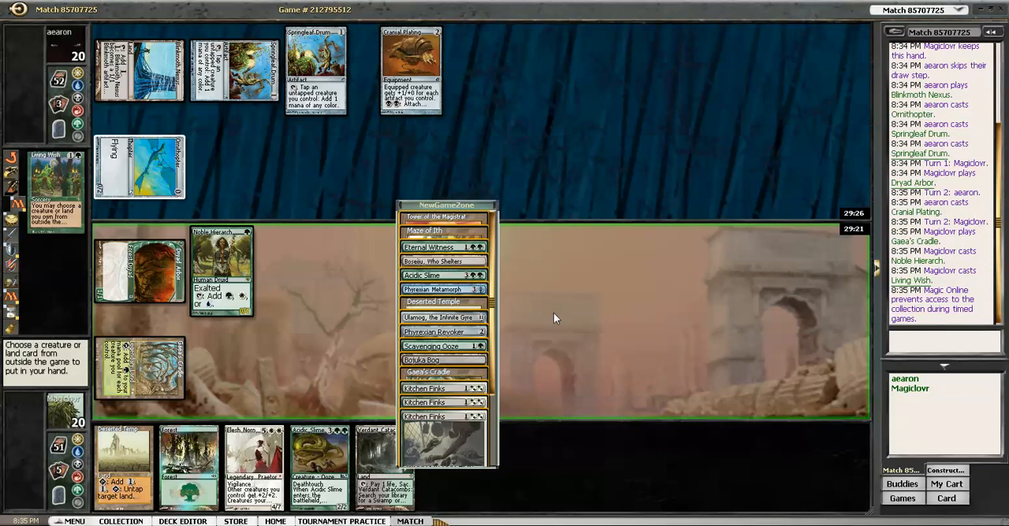
pyautogui.moveTo(520, 395)
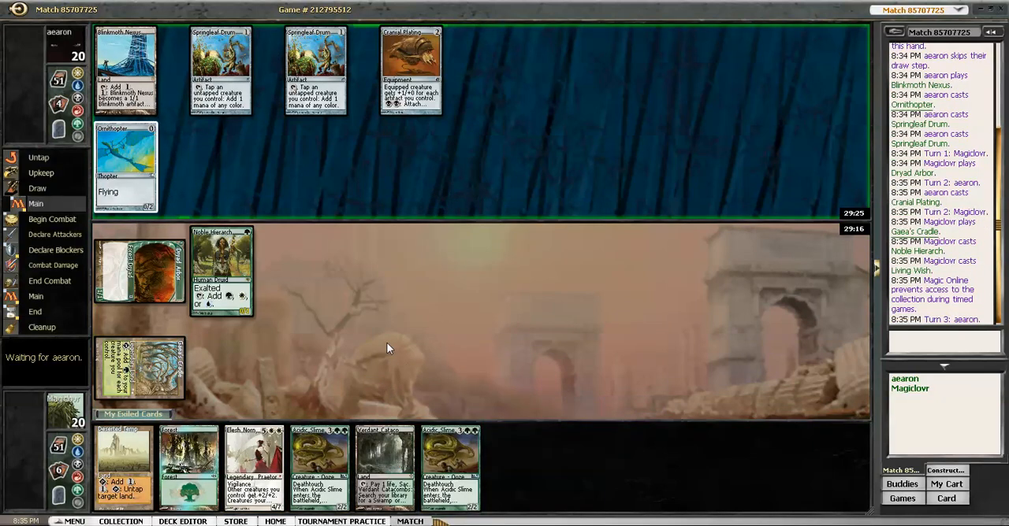
pyautogui.moveTo(407, 359)
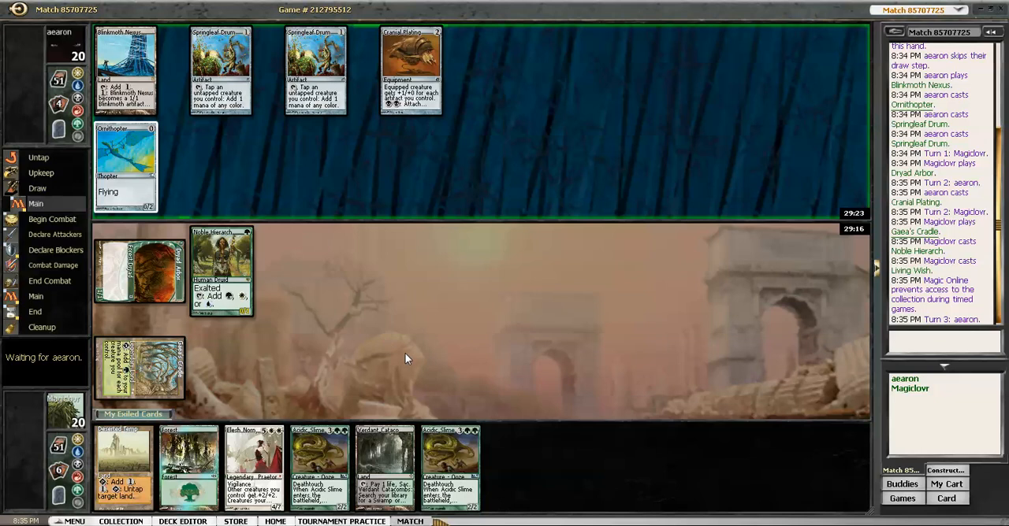
pyautogui.moveTo(375, 306)
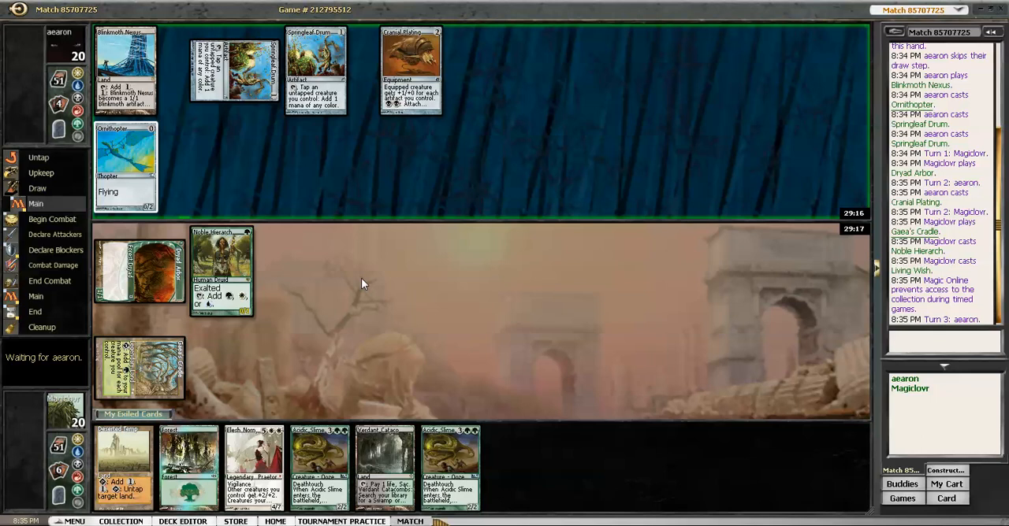
pyautogui.moveTo(370, 280)
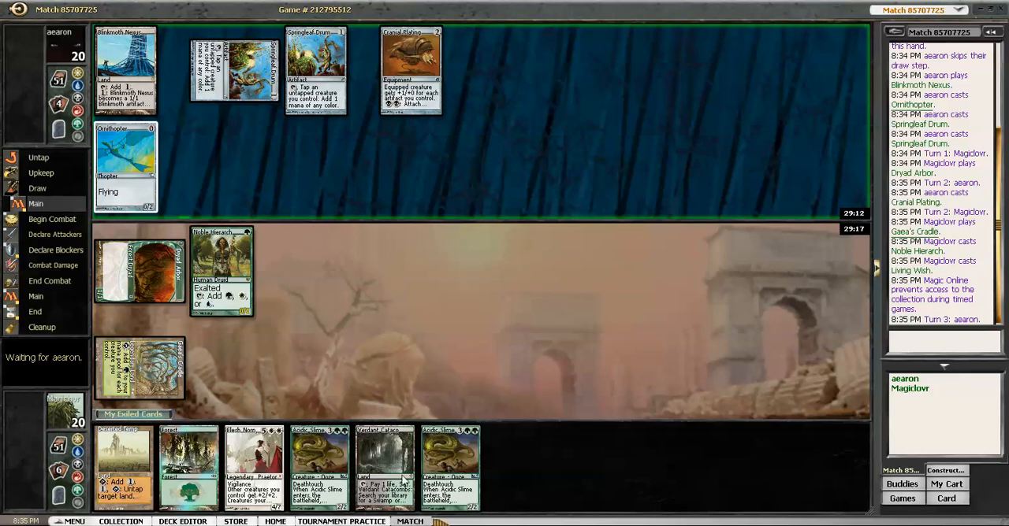
pyautogui.moveTo(410, 63)
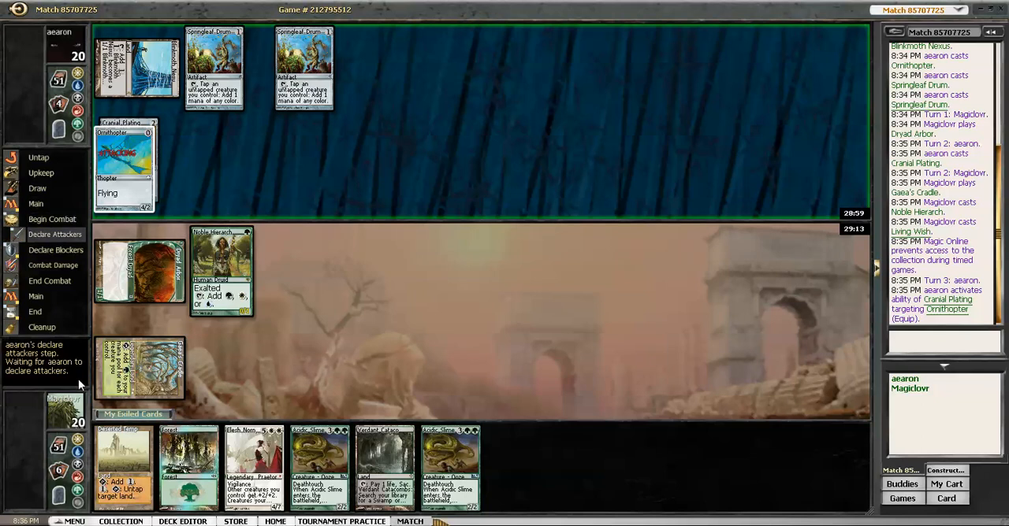
# Take the Ornithopter attack unblocked and pass through the opponent's end step
pyautogui.click(79, 383)
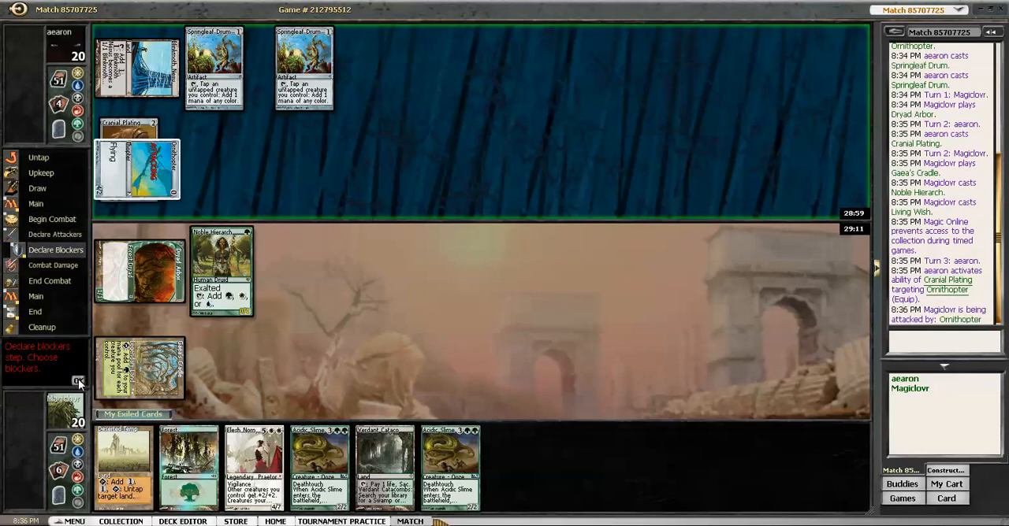
pyautogui.click(78, 382)
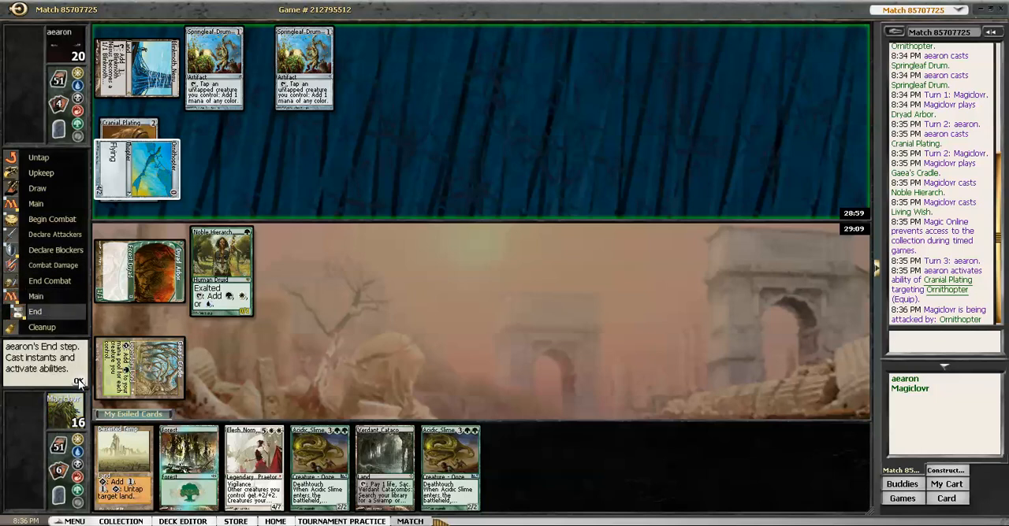
pyautogui.click(78, 381)
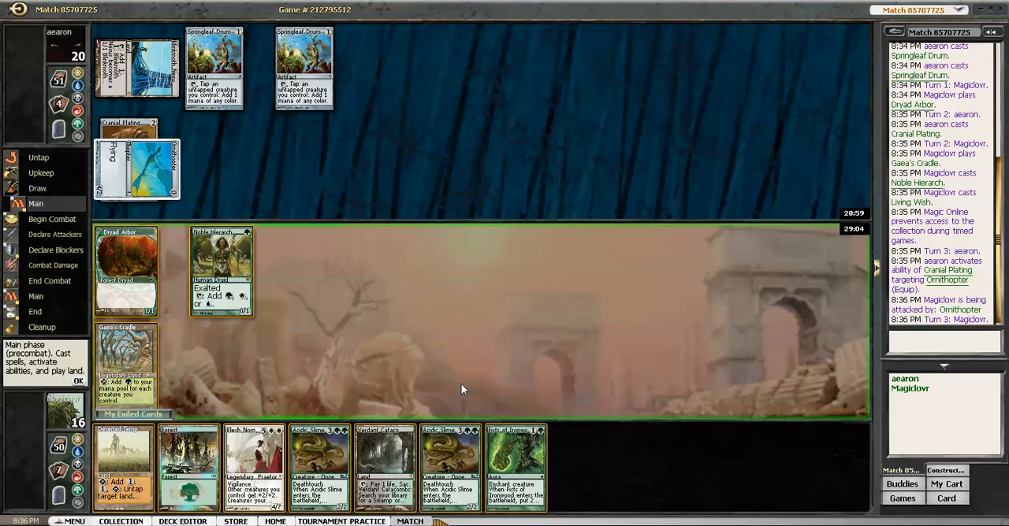
pyautogui.moveTo(396, 397)
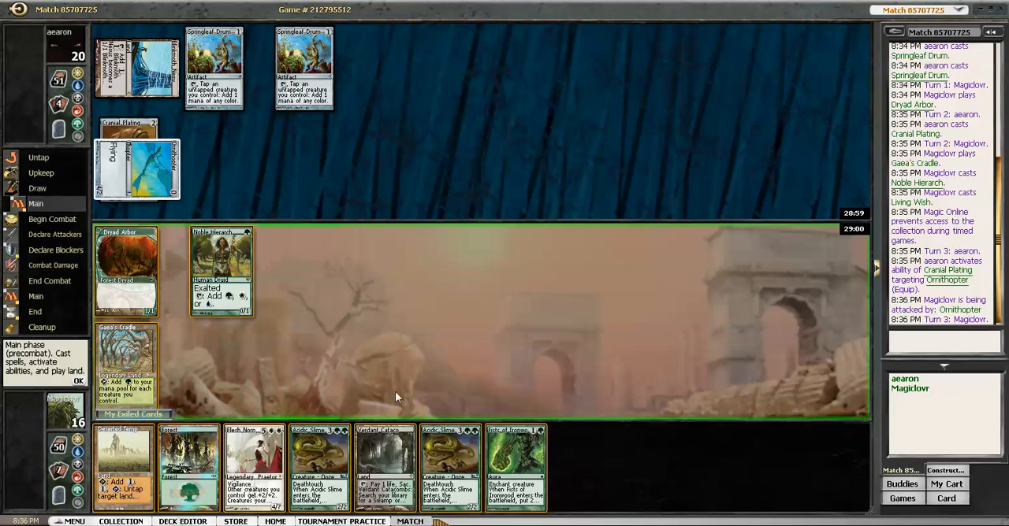
pyautogui.moveTo(122, 453)
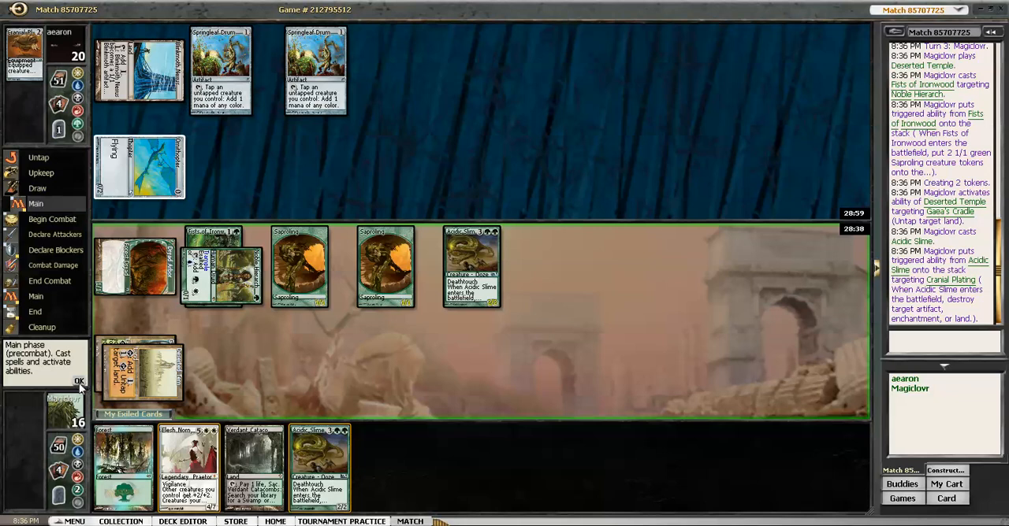
# Leave the precombat main phase, accepting the loss of unspent mana
pyautogui.click(79, 381)
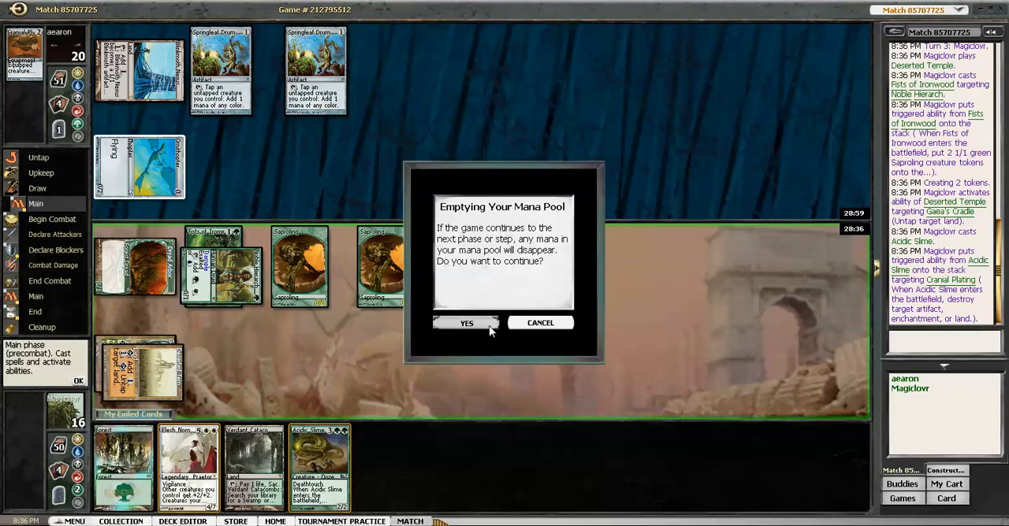
pyautogui.click(466, 323)
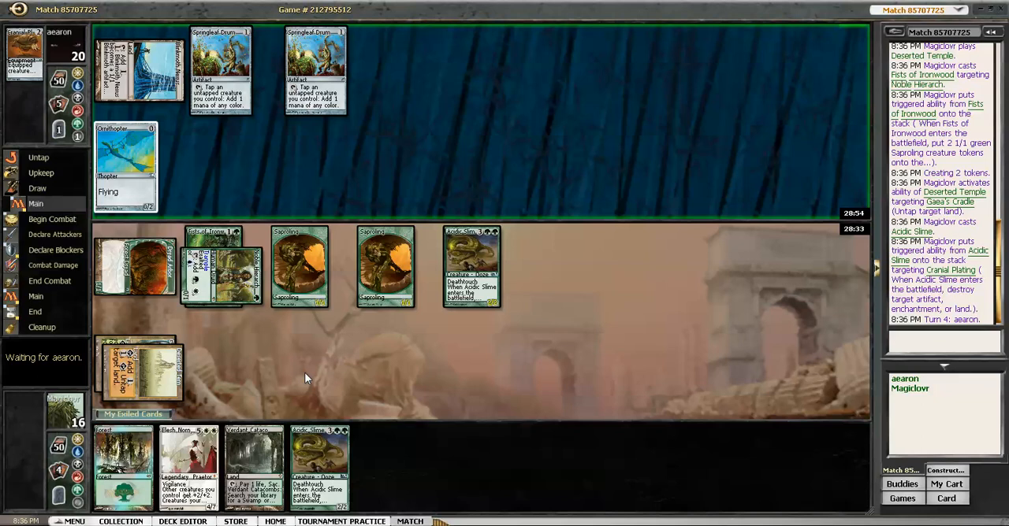
pyautogui.moveTo(287, 380)
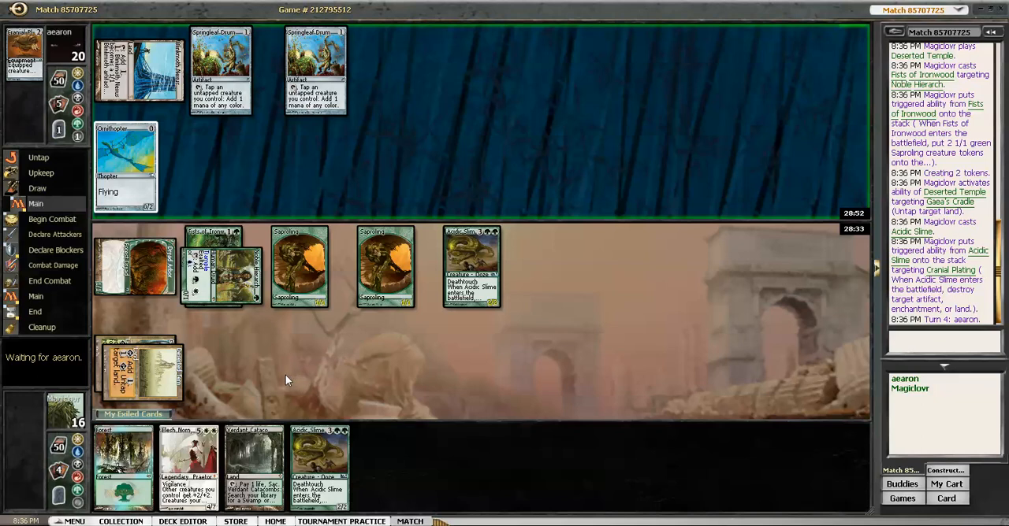
pyautogui.moveTo(257, 365)
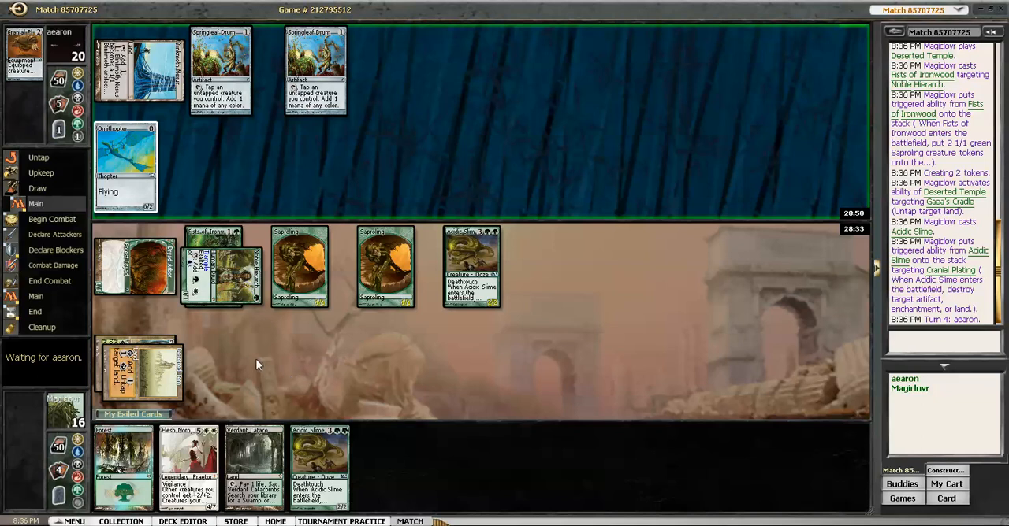
pyautogui.moveTo(142, 132)
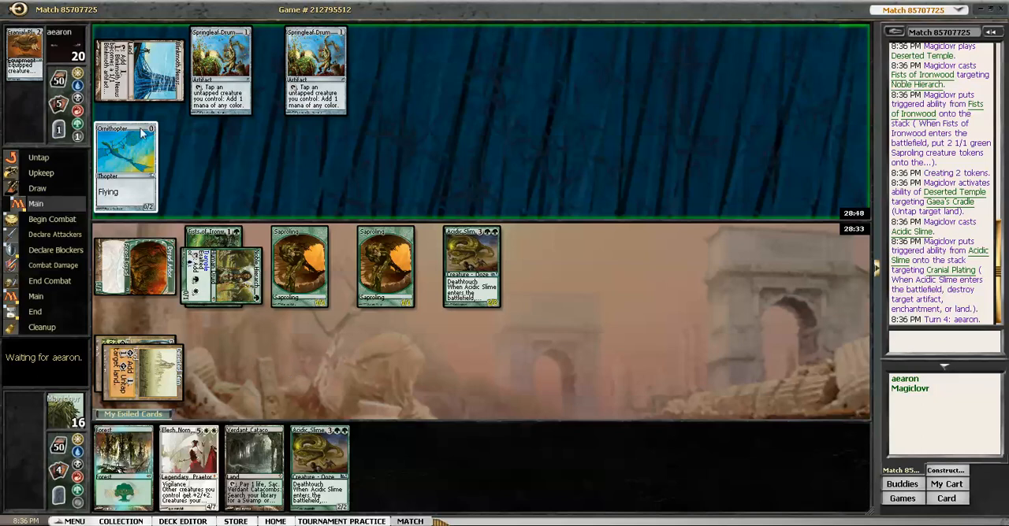
pyautogui.moveTo(362, 350)
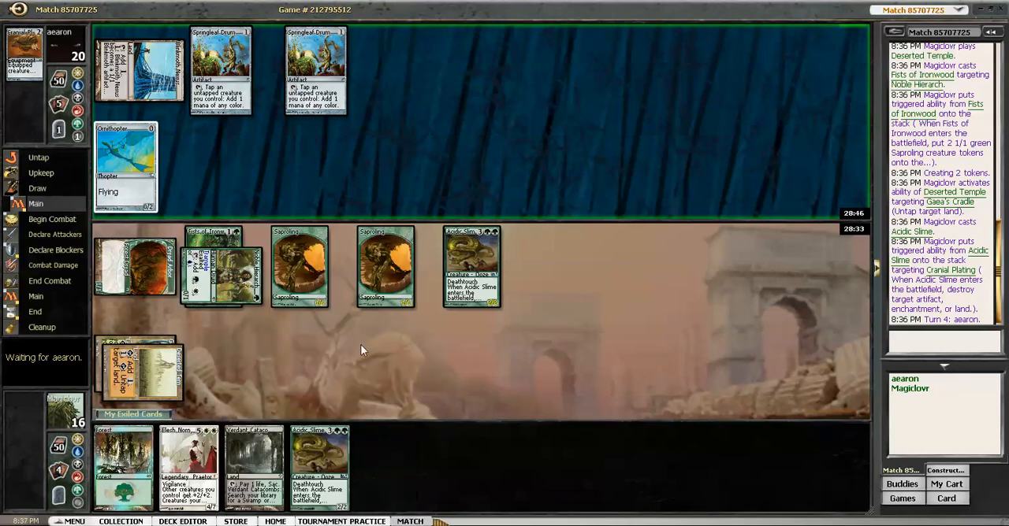
pyautogui.moveTo(335, 352)
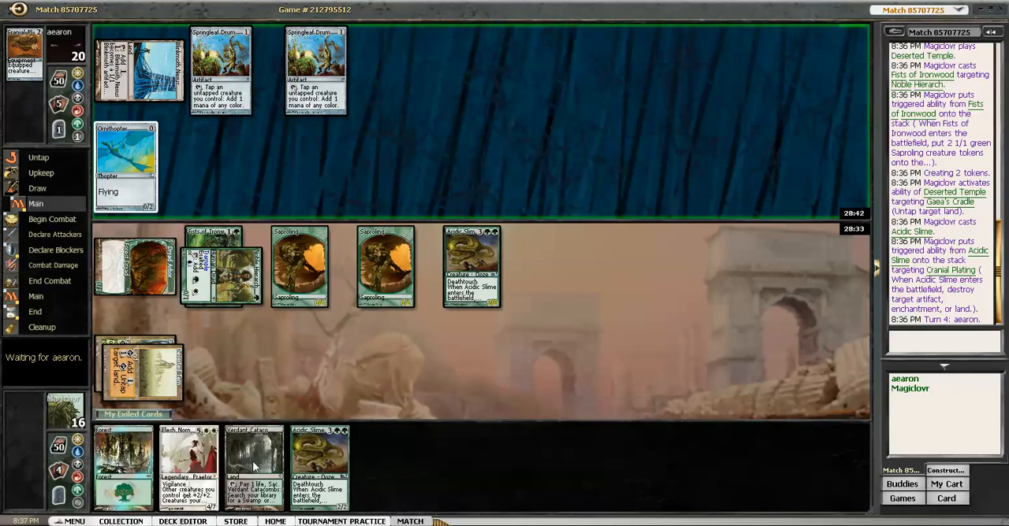
pyautogui.moveTo(254, 445)
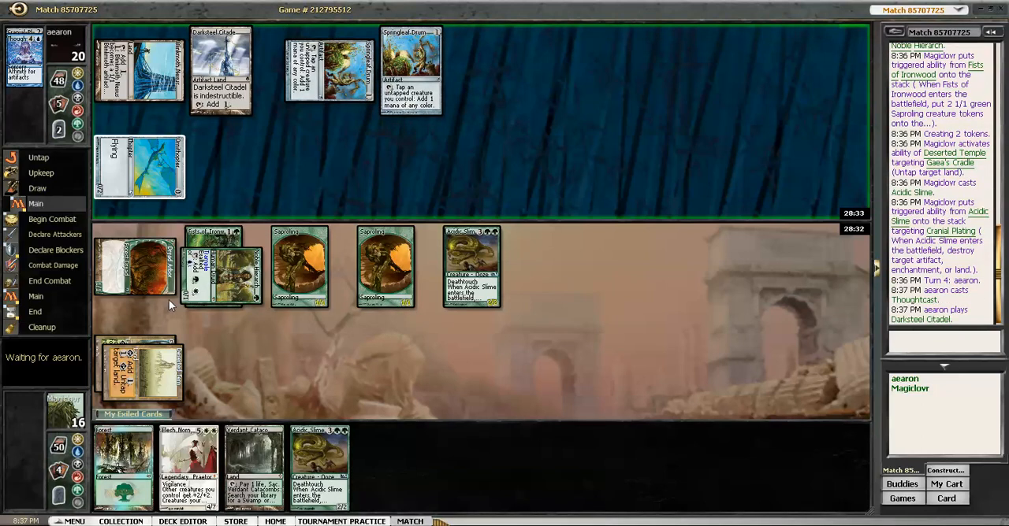
pyautogui.moveTo(256, 416)
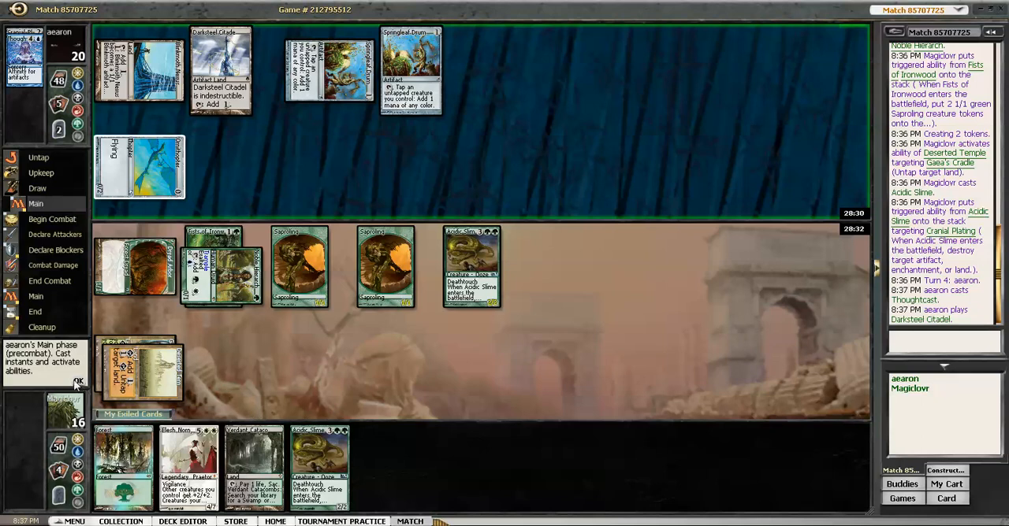
# Let the opponent's combat continue, then pay 2 life for an untapped Temple Garden
pyautogui.click(79, 382)
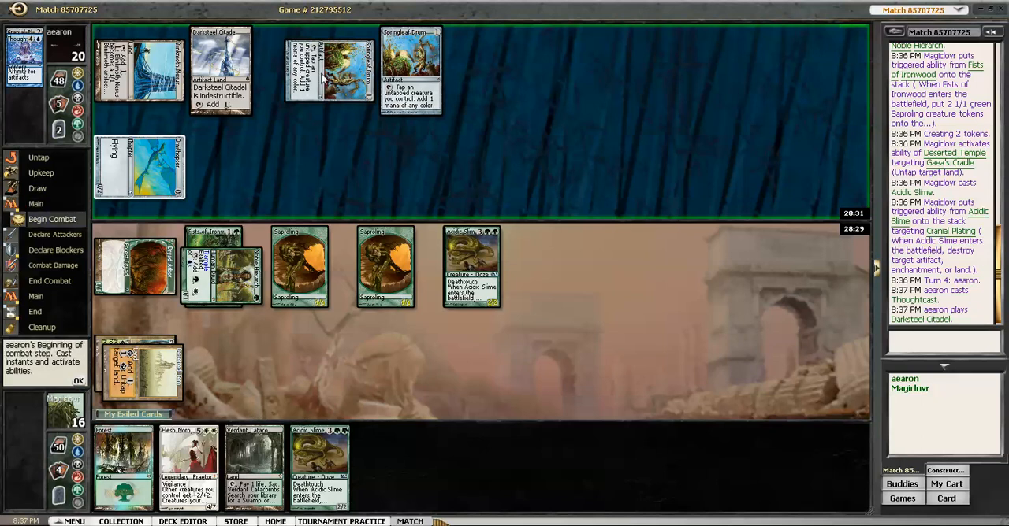
pyautogui.moveTo(77, 386)
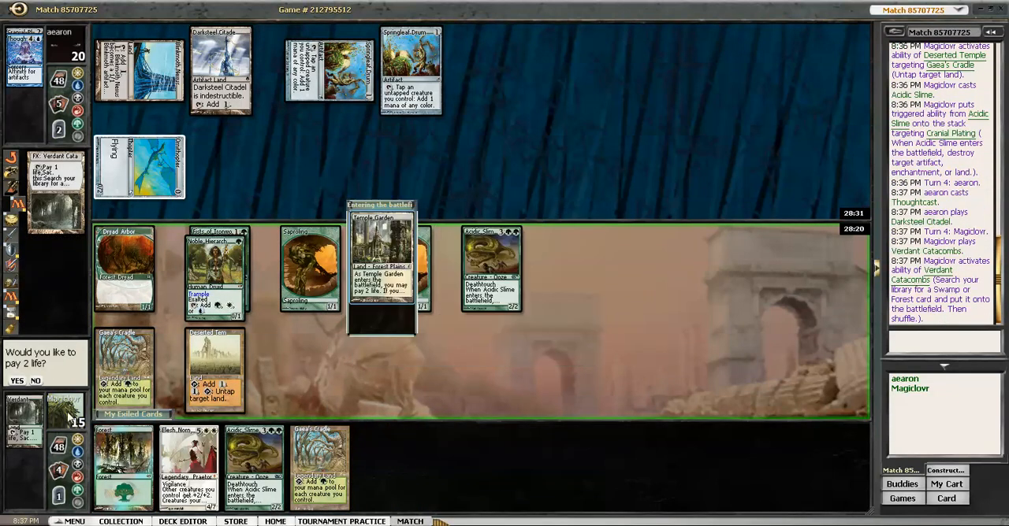
pyautogui.click(17, 381)
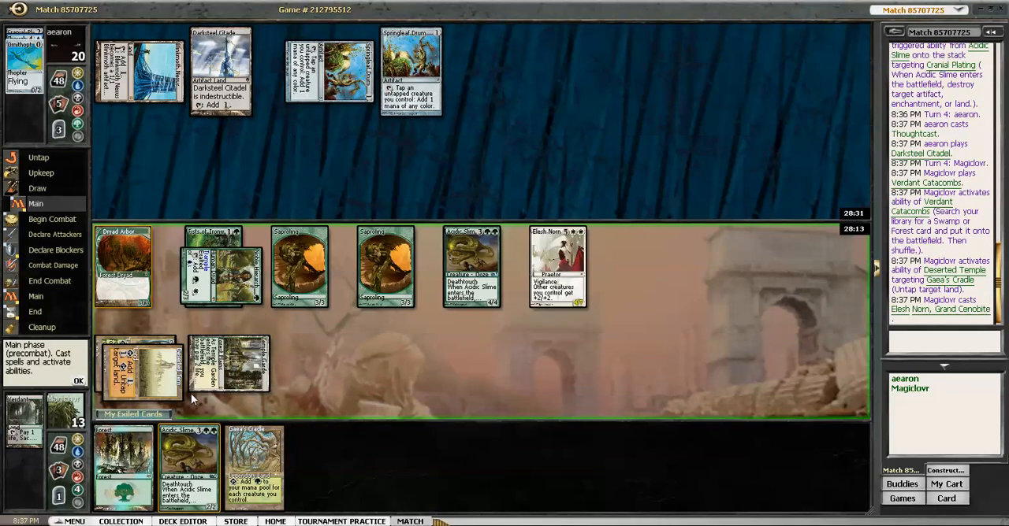
pyautogui.moveTo(215, 404)
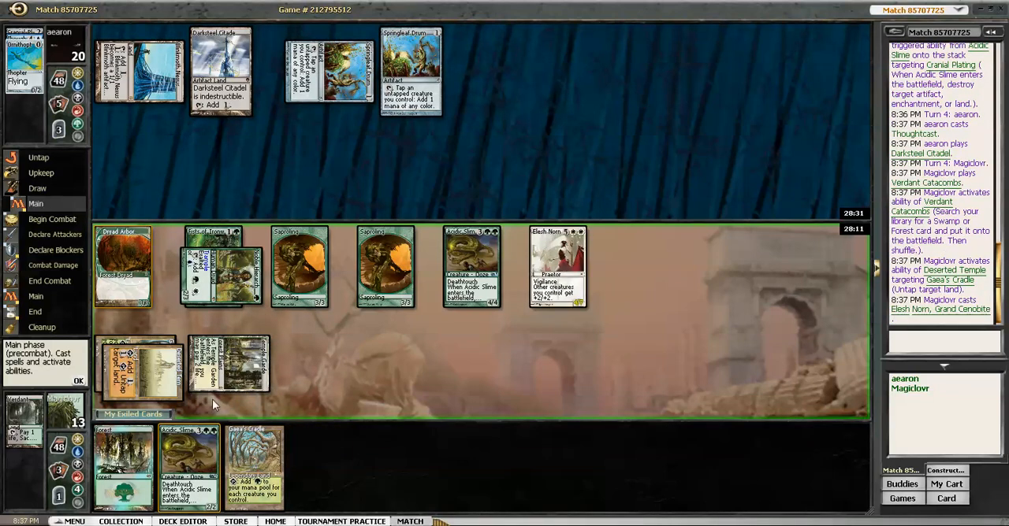
pyautogui.moveTo(130, 280)
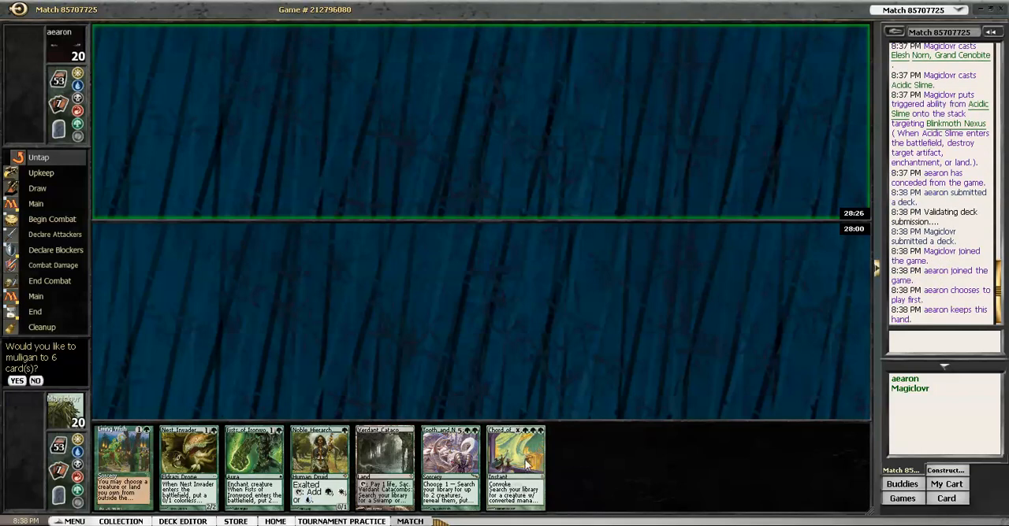
pyautogui.moveTo(368, 467)
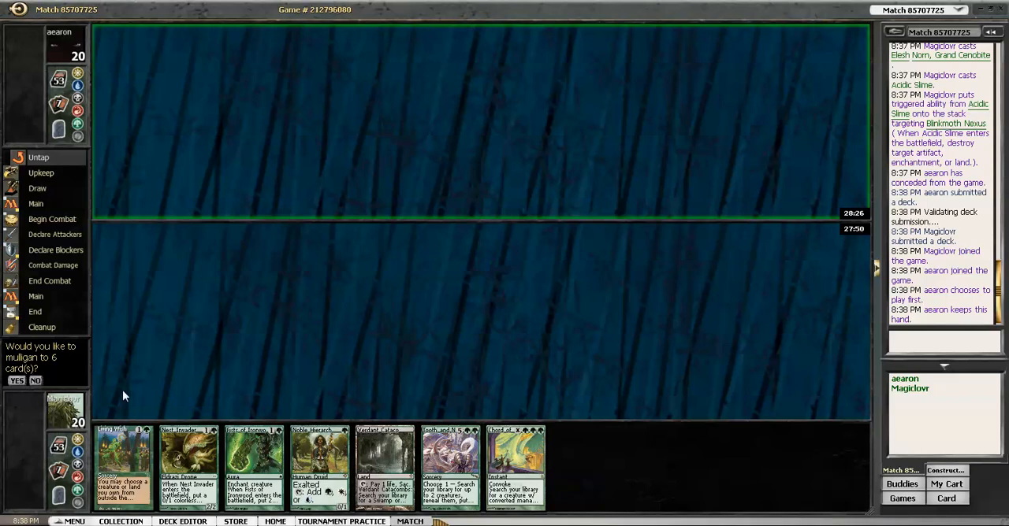
# Keep the seven-card opening hand for game two
pyautogui.click(35, 381)
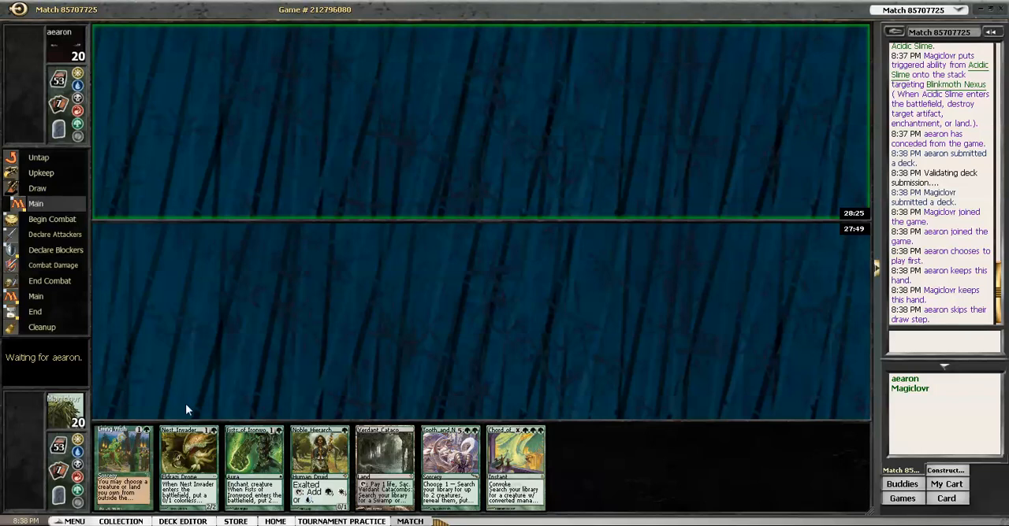
pyautogui.moveTo(345, 434)
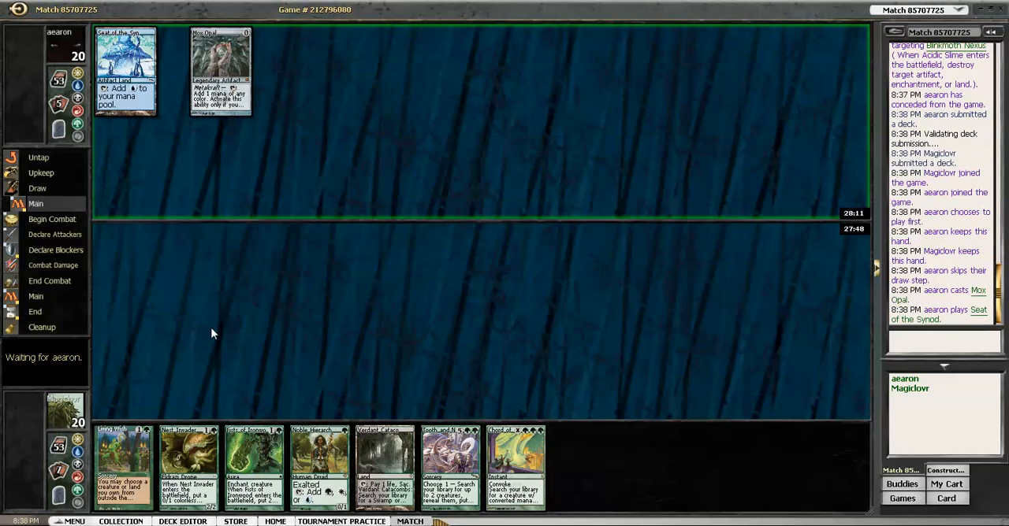
pyautogui.moveTo(226, 335)
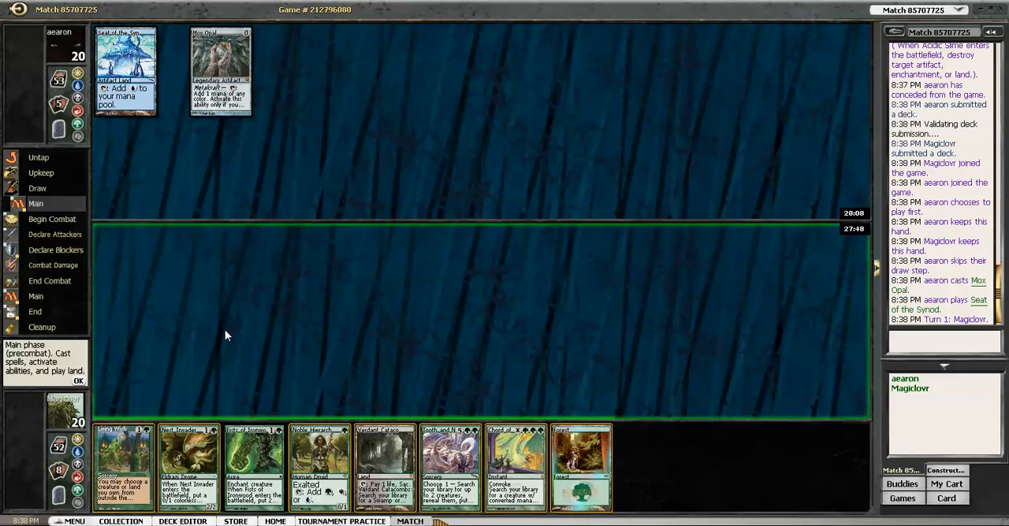
pyautogui.moveTo(577, 469)
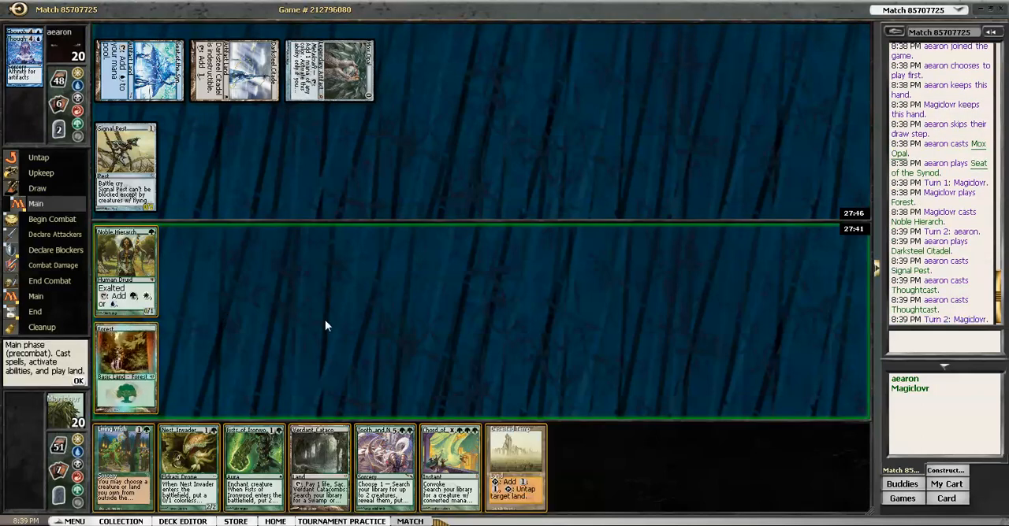
pyautogui.moveTo(309, 306)
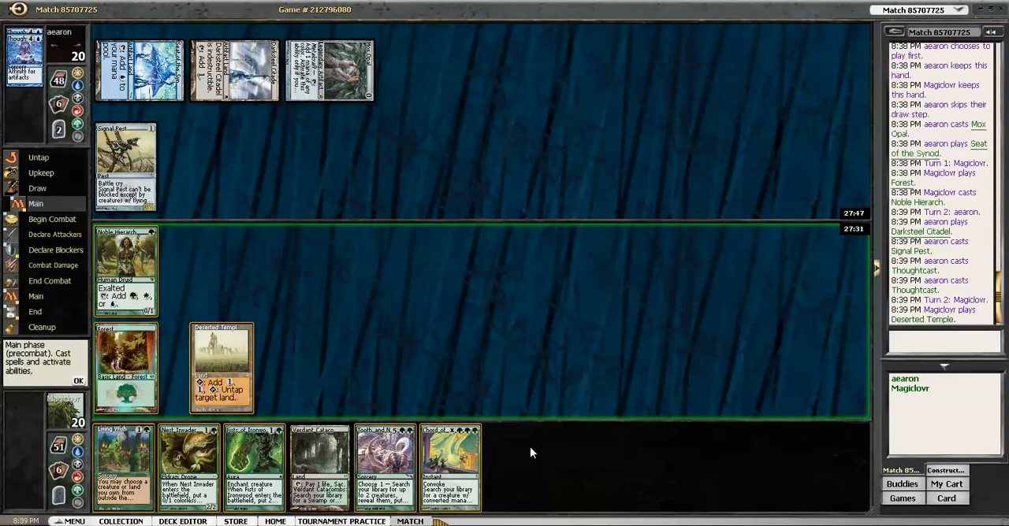
pyautogui.moveTo(125, 345)
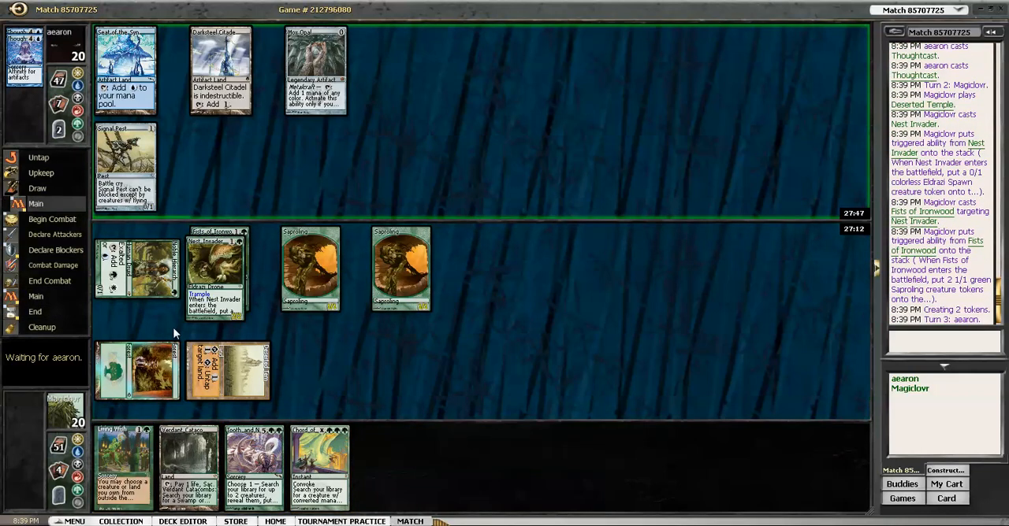
pyautogui.moveTo(67, 451)
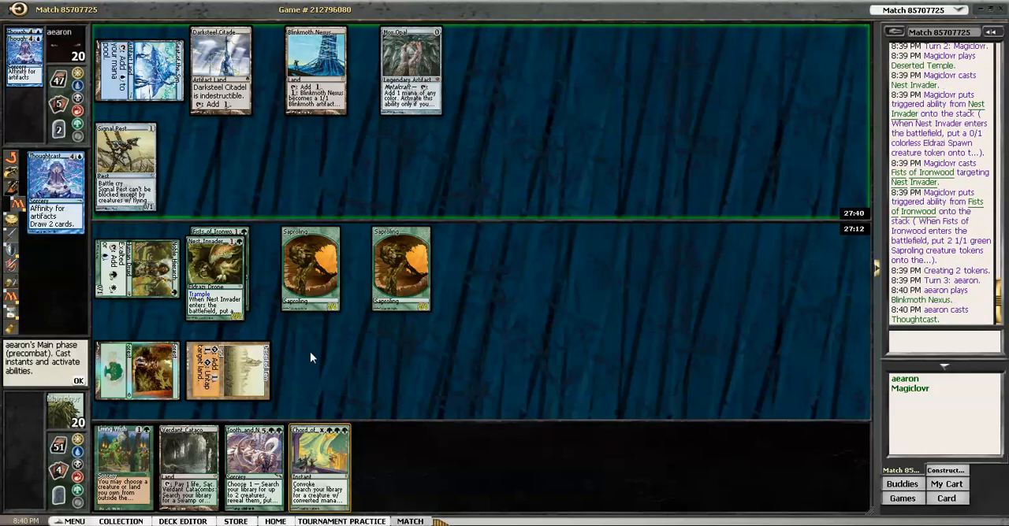
# Pass priority so the opponent's Thoughtcast resolves
pyautogui.click(78, 381)
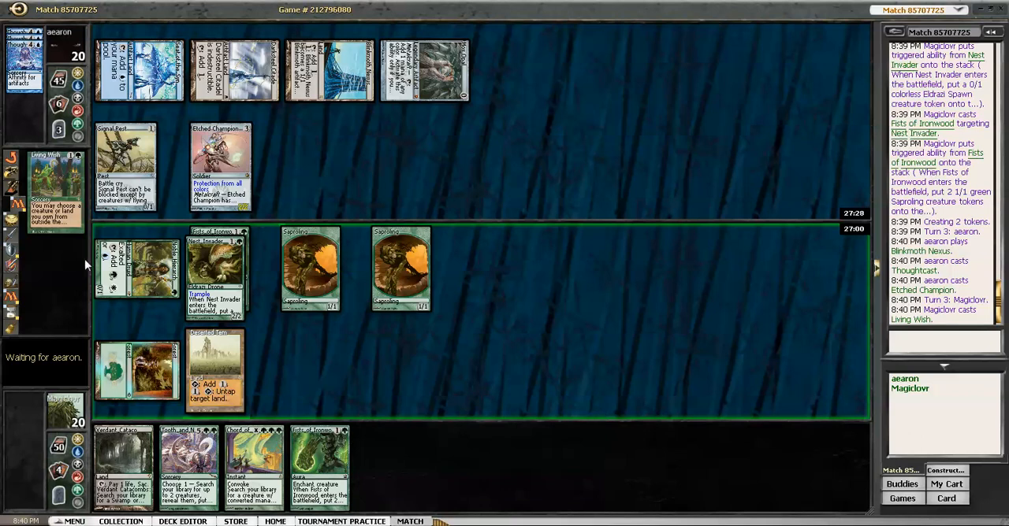
pyautogui.moveTo(309, 353)
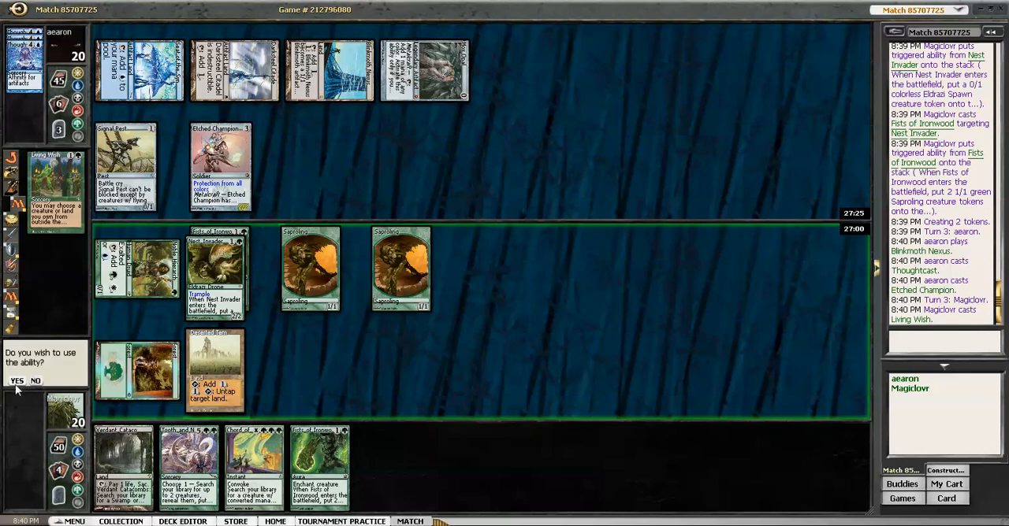
# Accept Living Wish's ability and resolve the Fists of Ironwood trigger
pyautogui.click(16, 381)
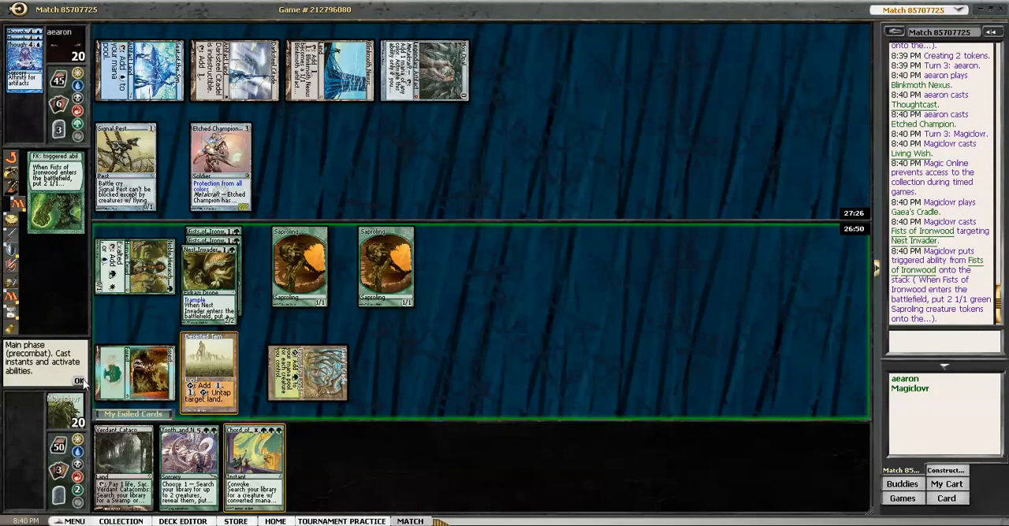
pyautogui.click(79, 381)
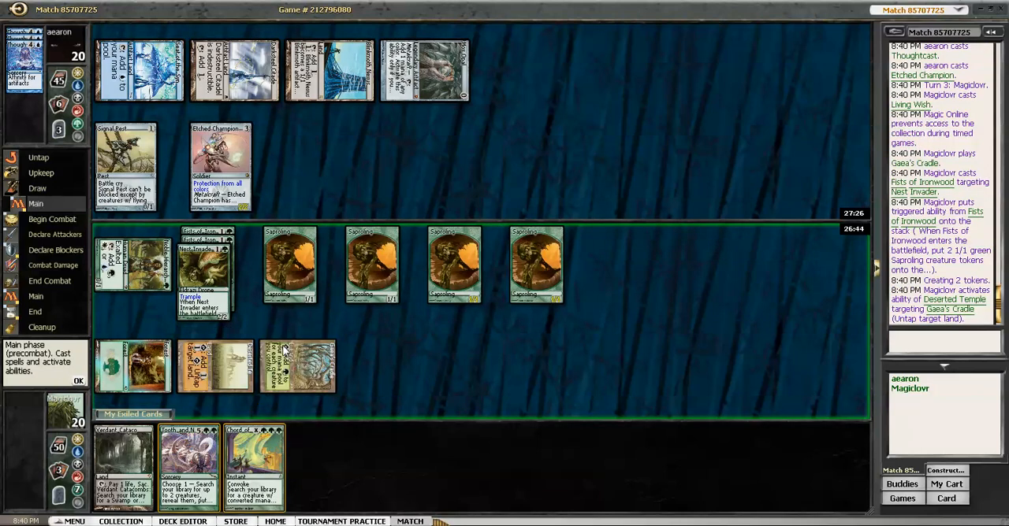
pyautogui.moveTo(256, 461)
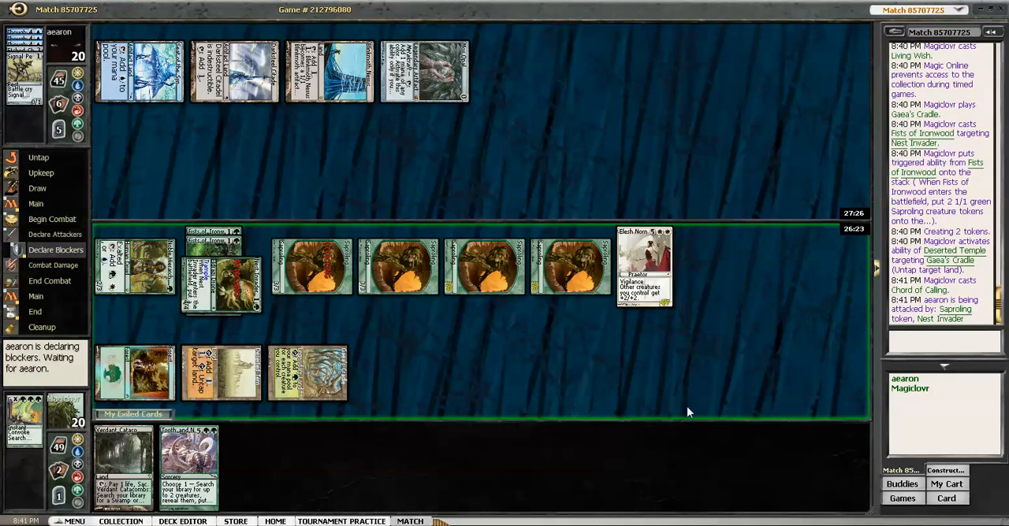
pyautogui.moveTo(638, 417)
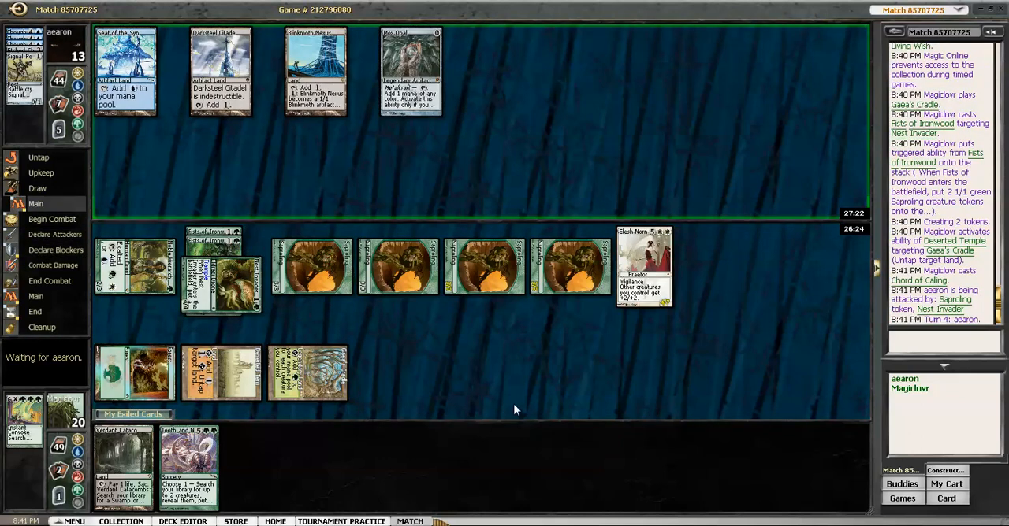
pyautogui.moveTo(454, 362)
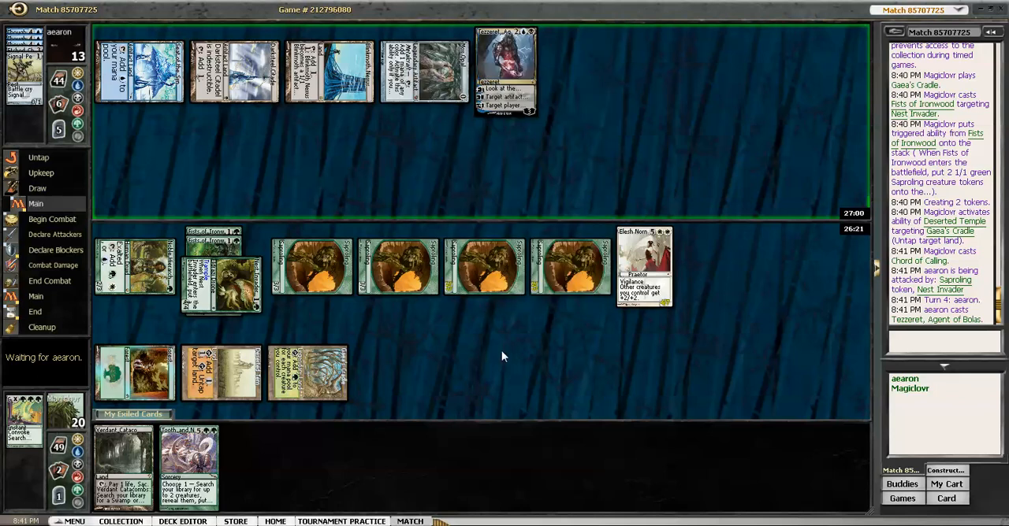
pyautogui.moveTo(558, 382)
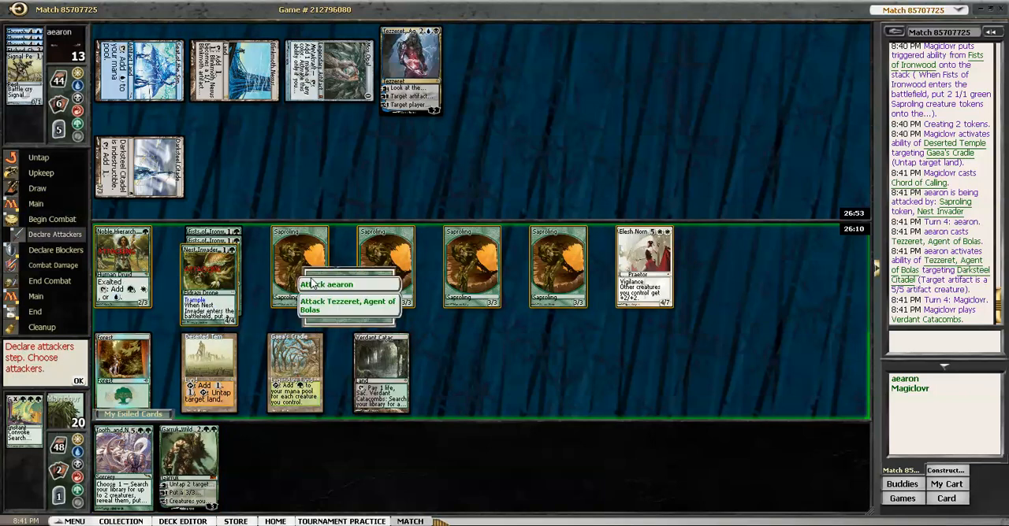
# Attack the opponent instead of Tezzeret and dismiss the Game Results dialog
pyautogui.click(326, 284)
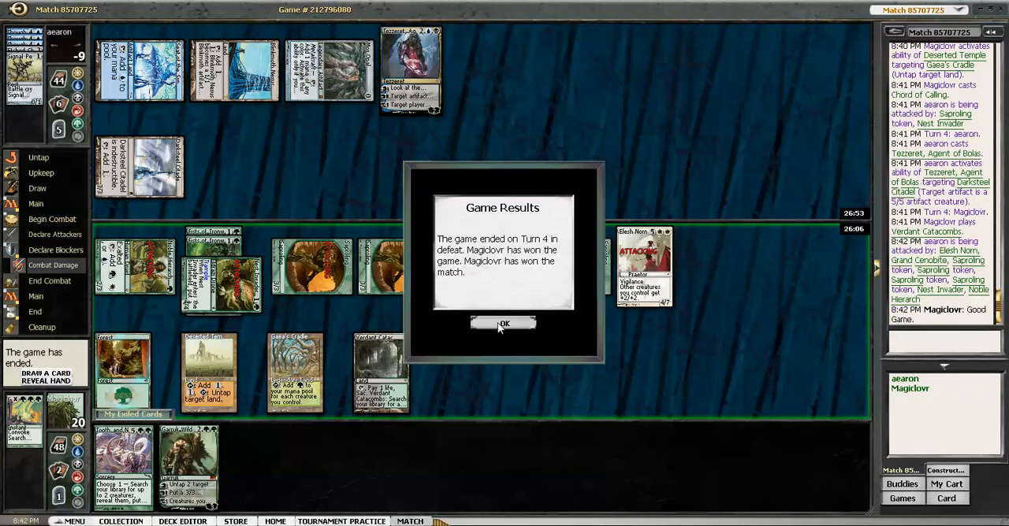
pyautogui.click(503, 323)
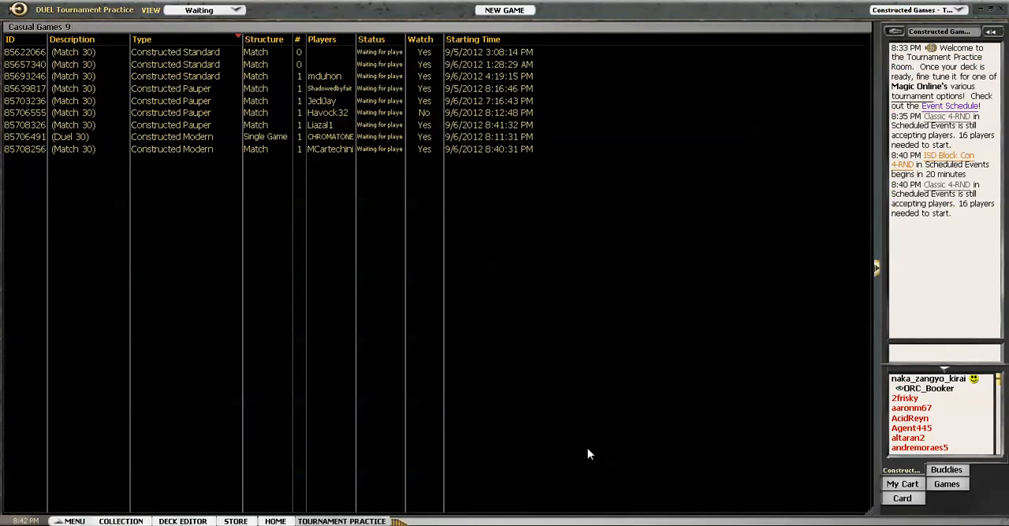